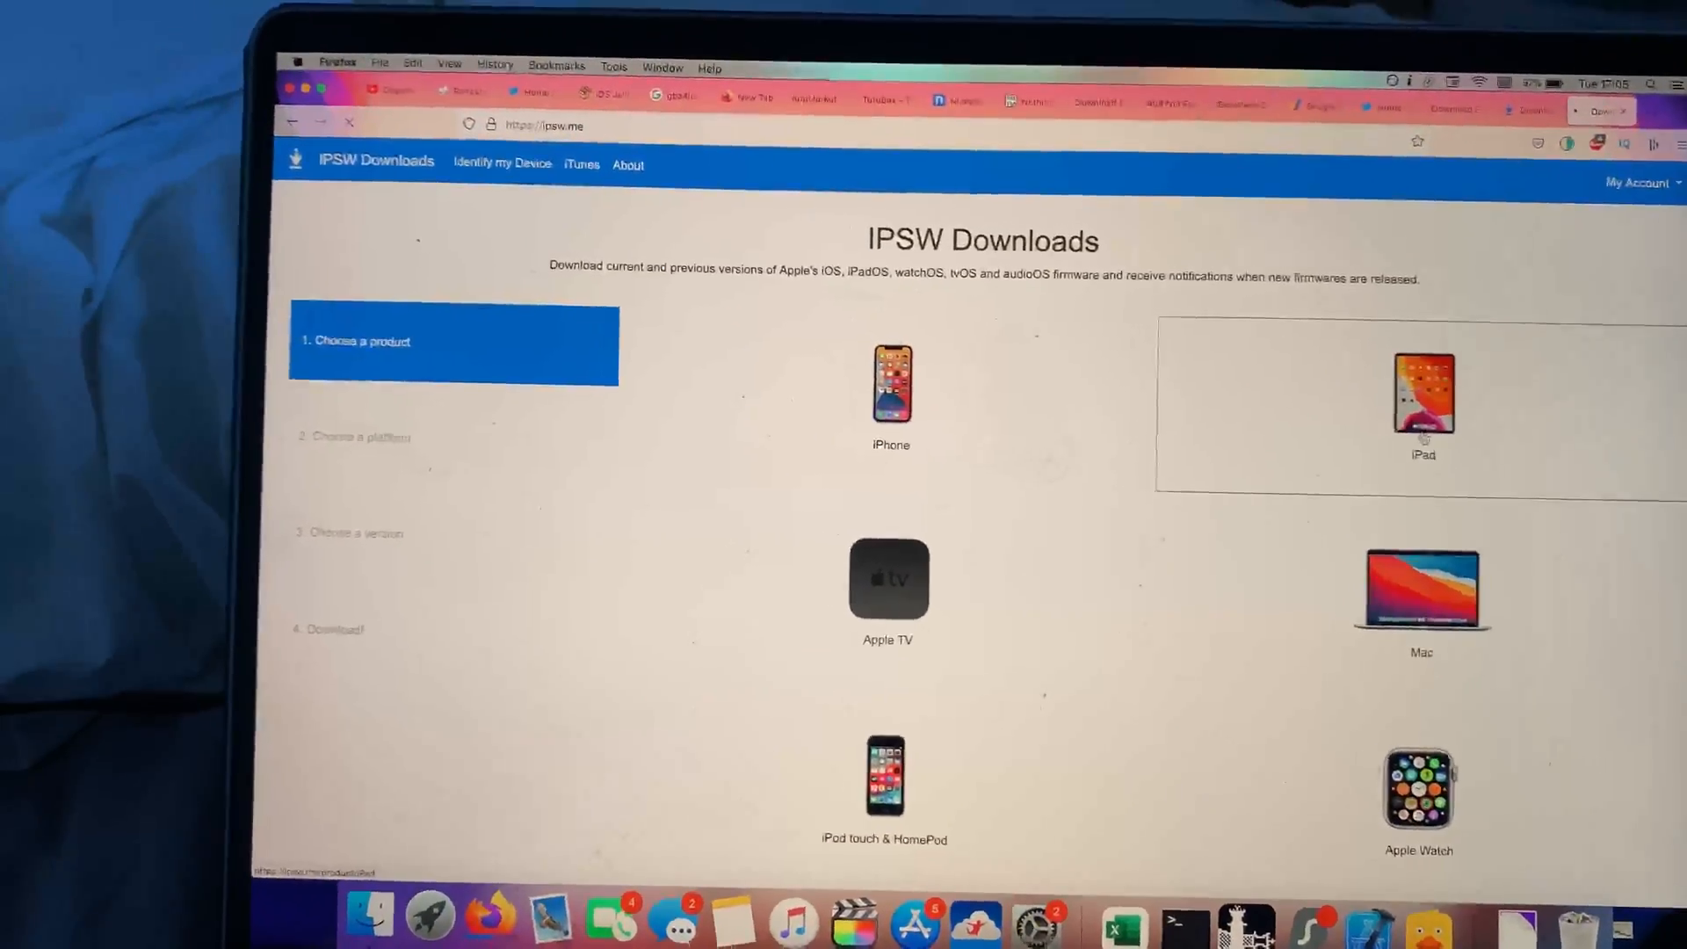
Step: Choose iPad as the product and scroll the model grid down to iPad Air 2 (WiFi)
click(1422, 398)
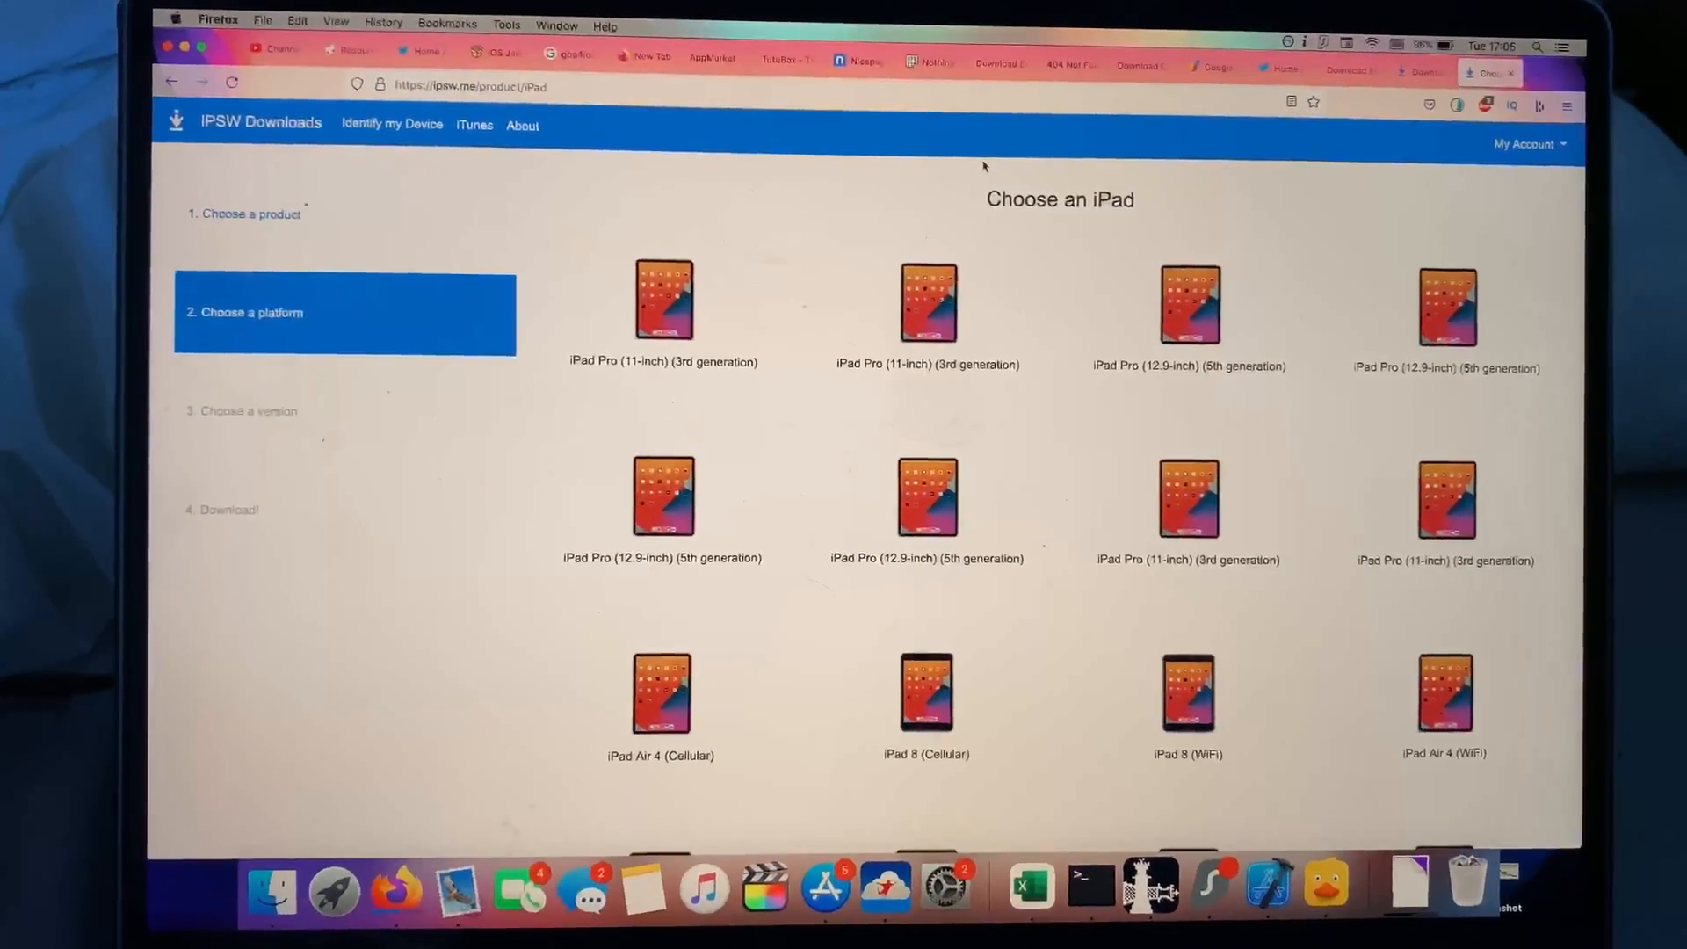
scroll(down, 3)
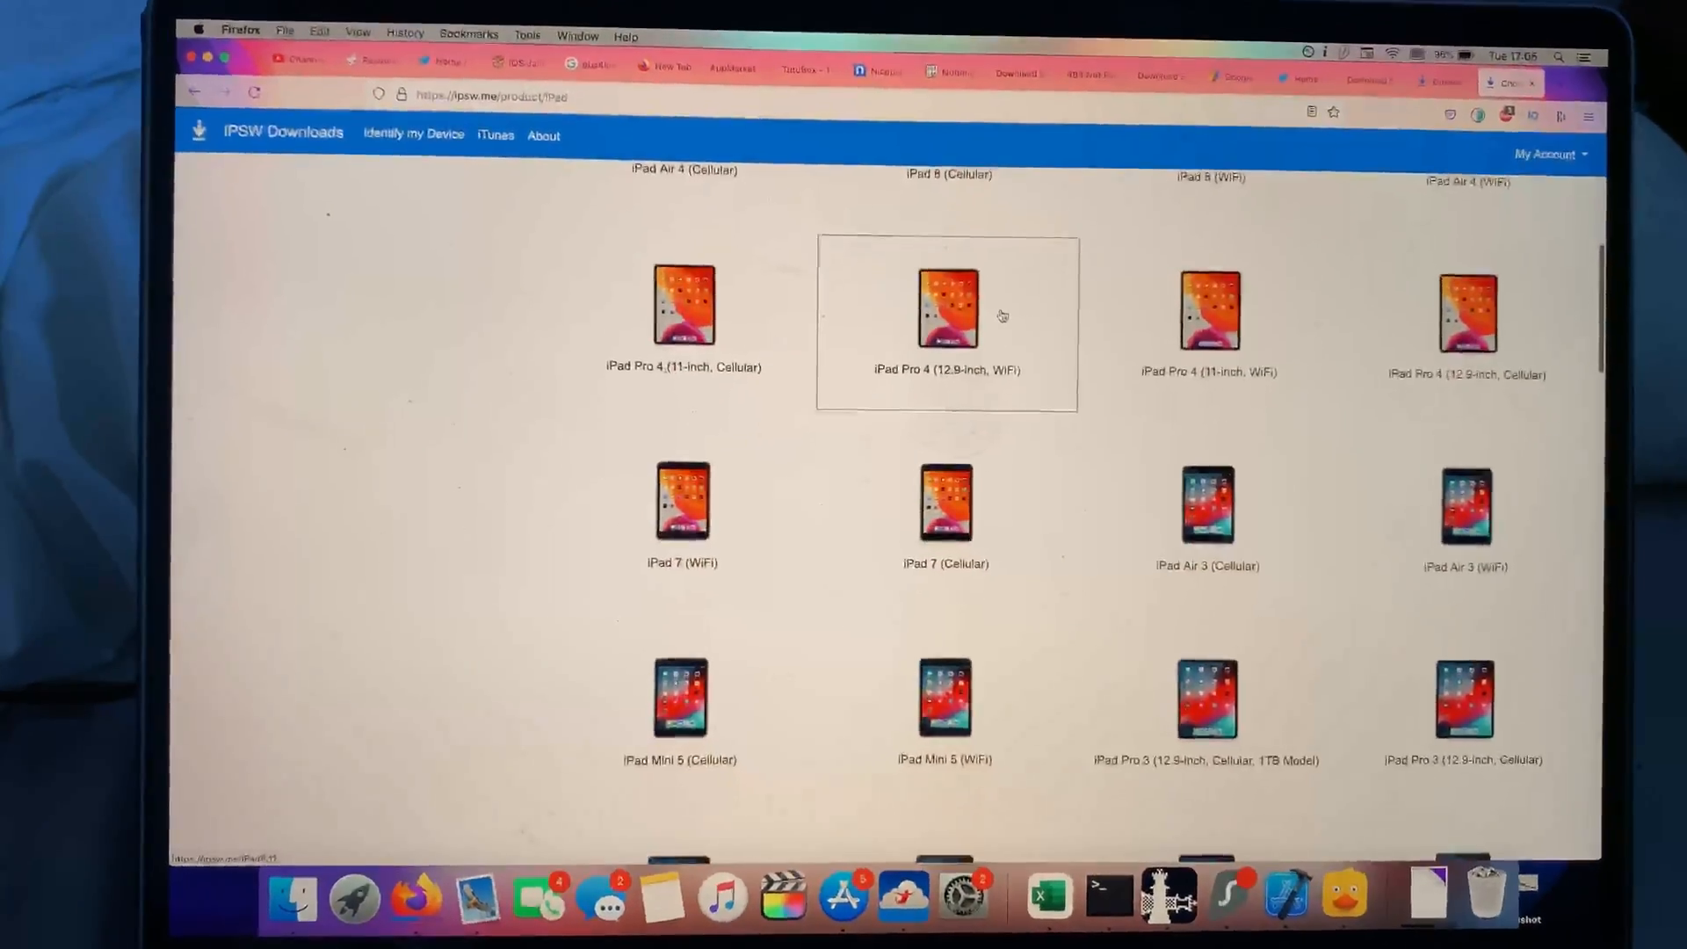
scroll(down, 3)
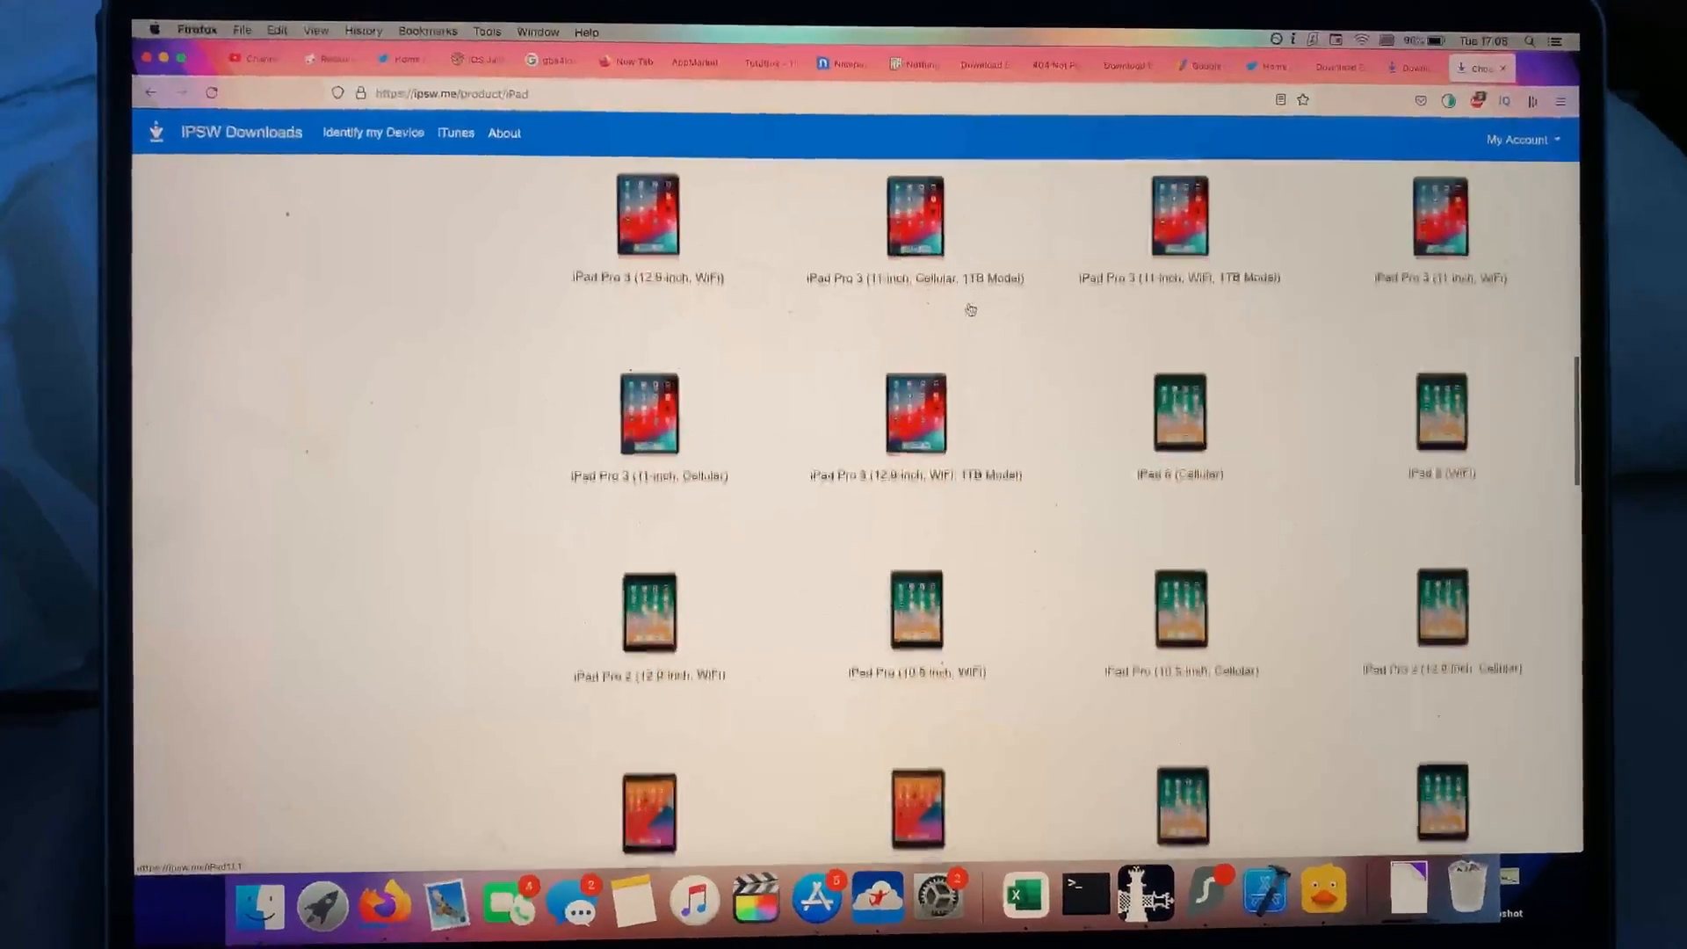
scroll(down, 3)
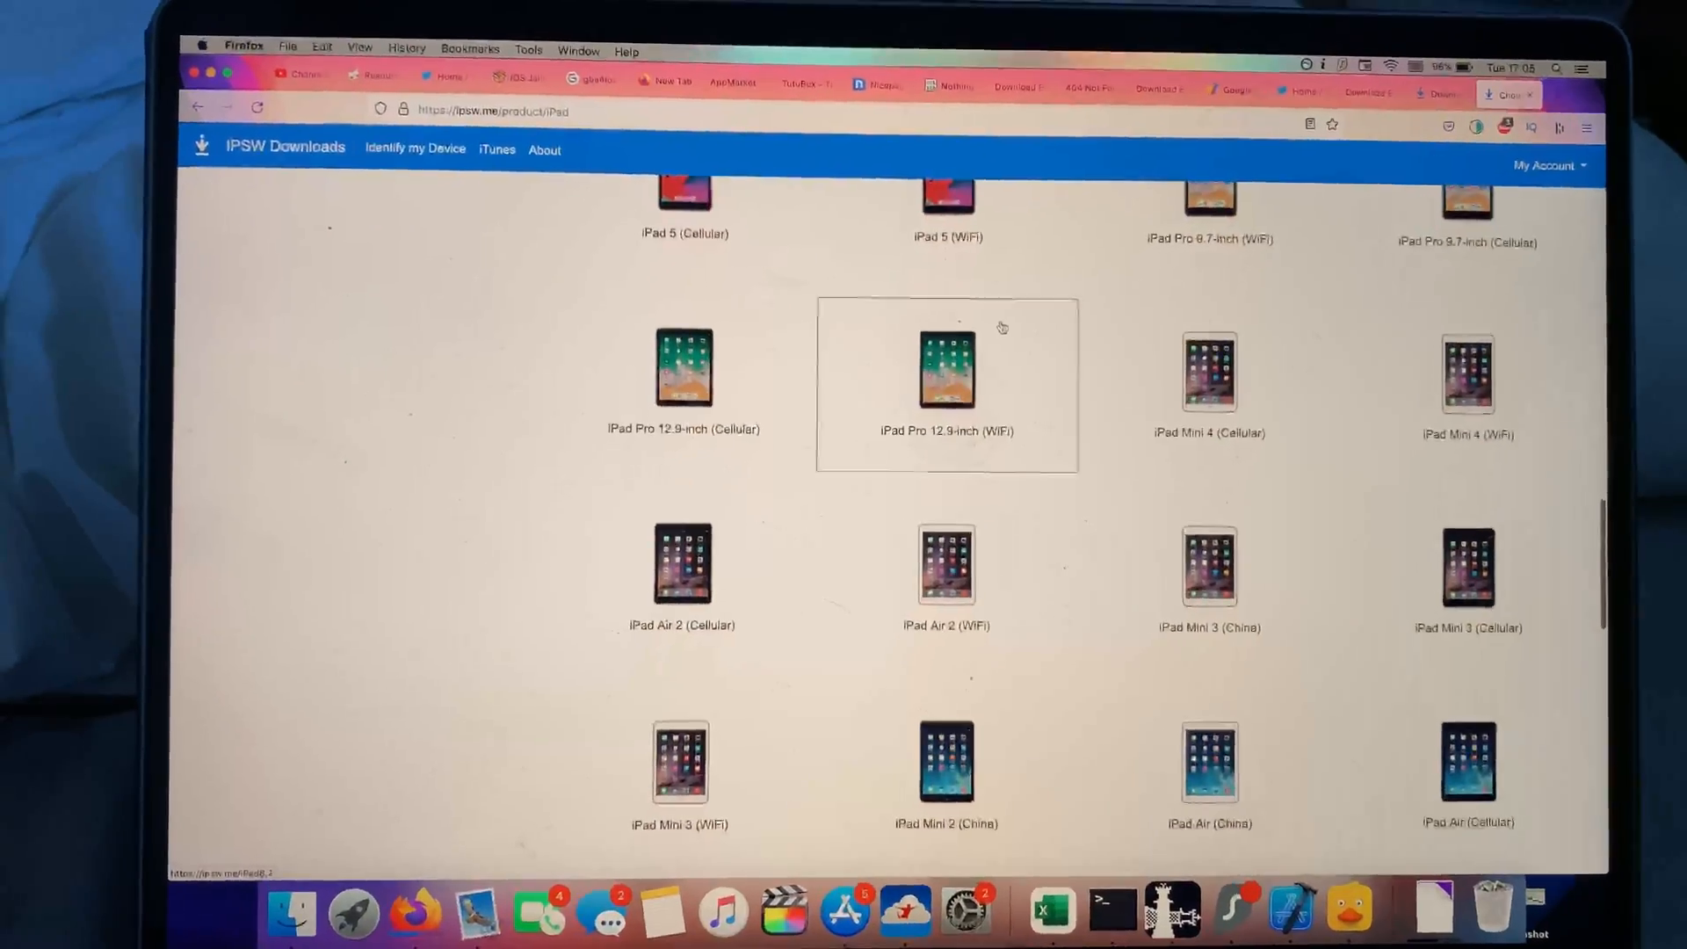
scroll(down, 3)
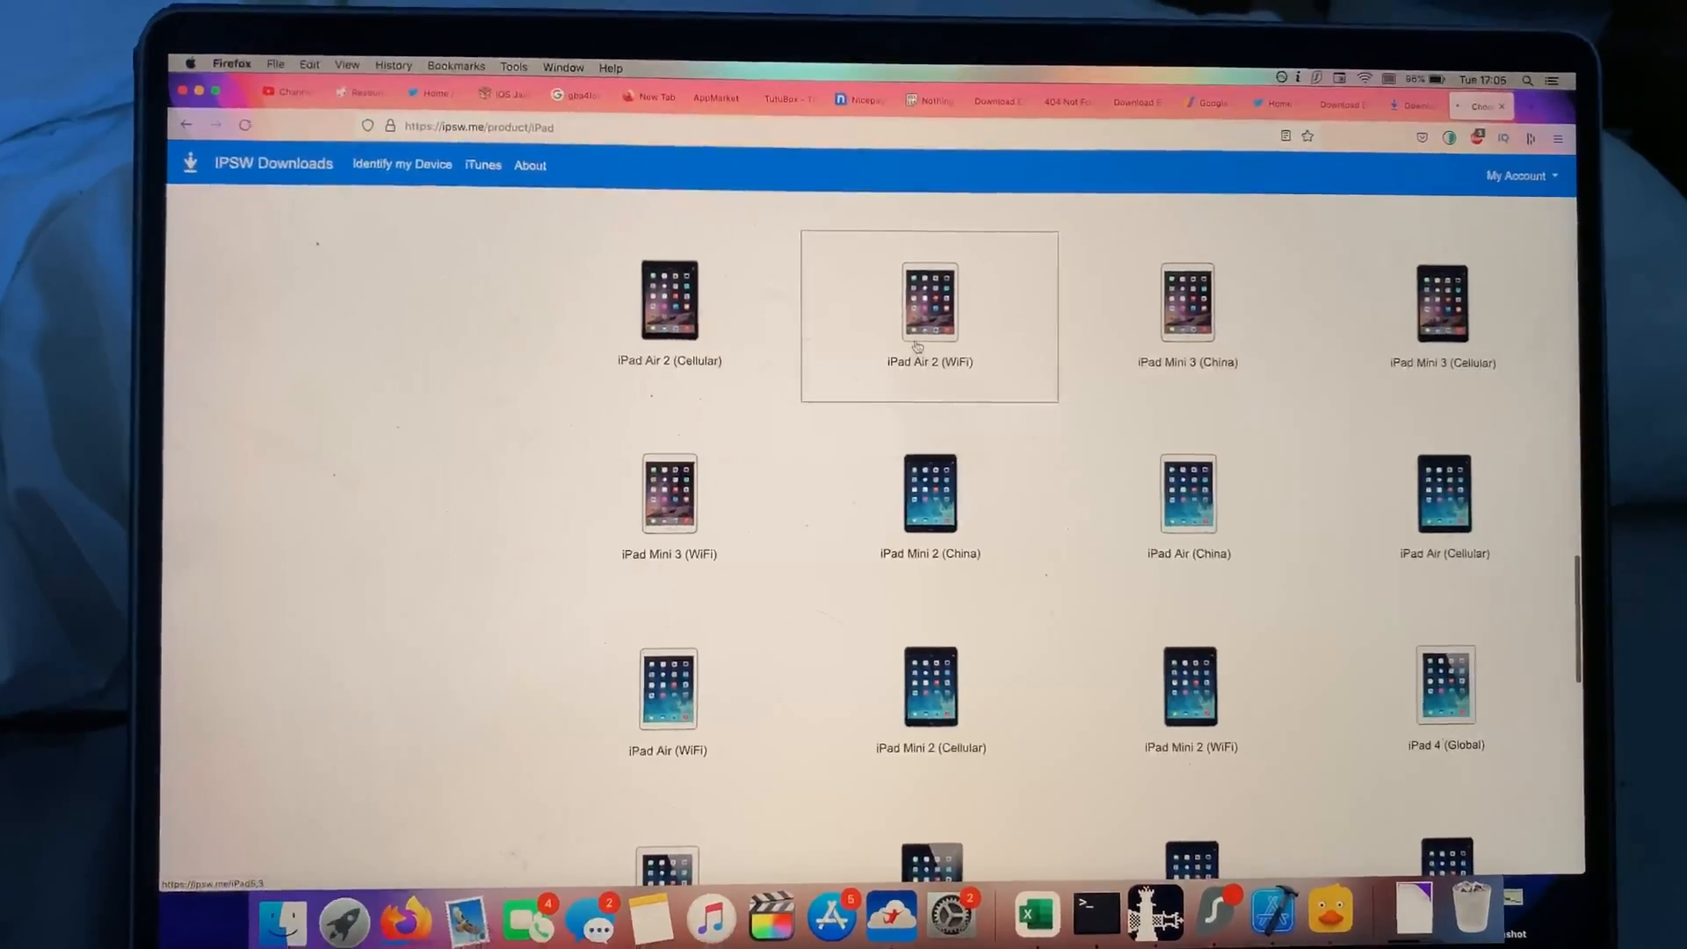
Step: Choose the iPad Air 2 (WiFi) tile to list its signed and unsigned iPadOS versions
click(928, 301)
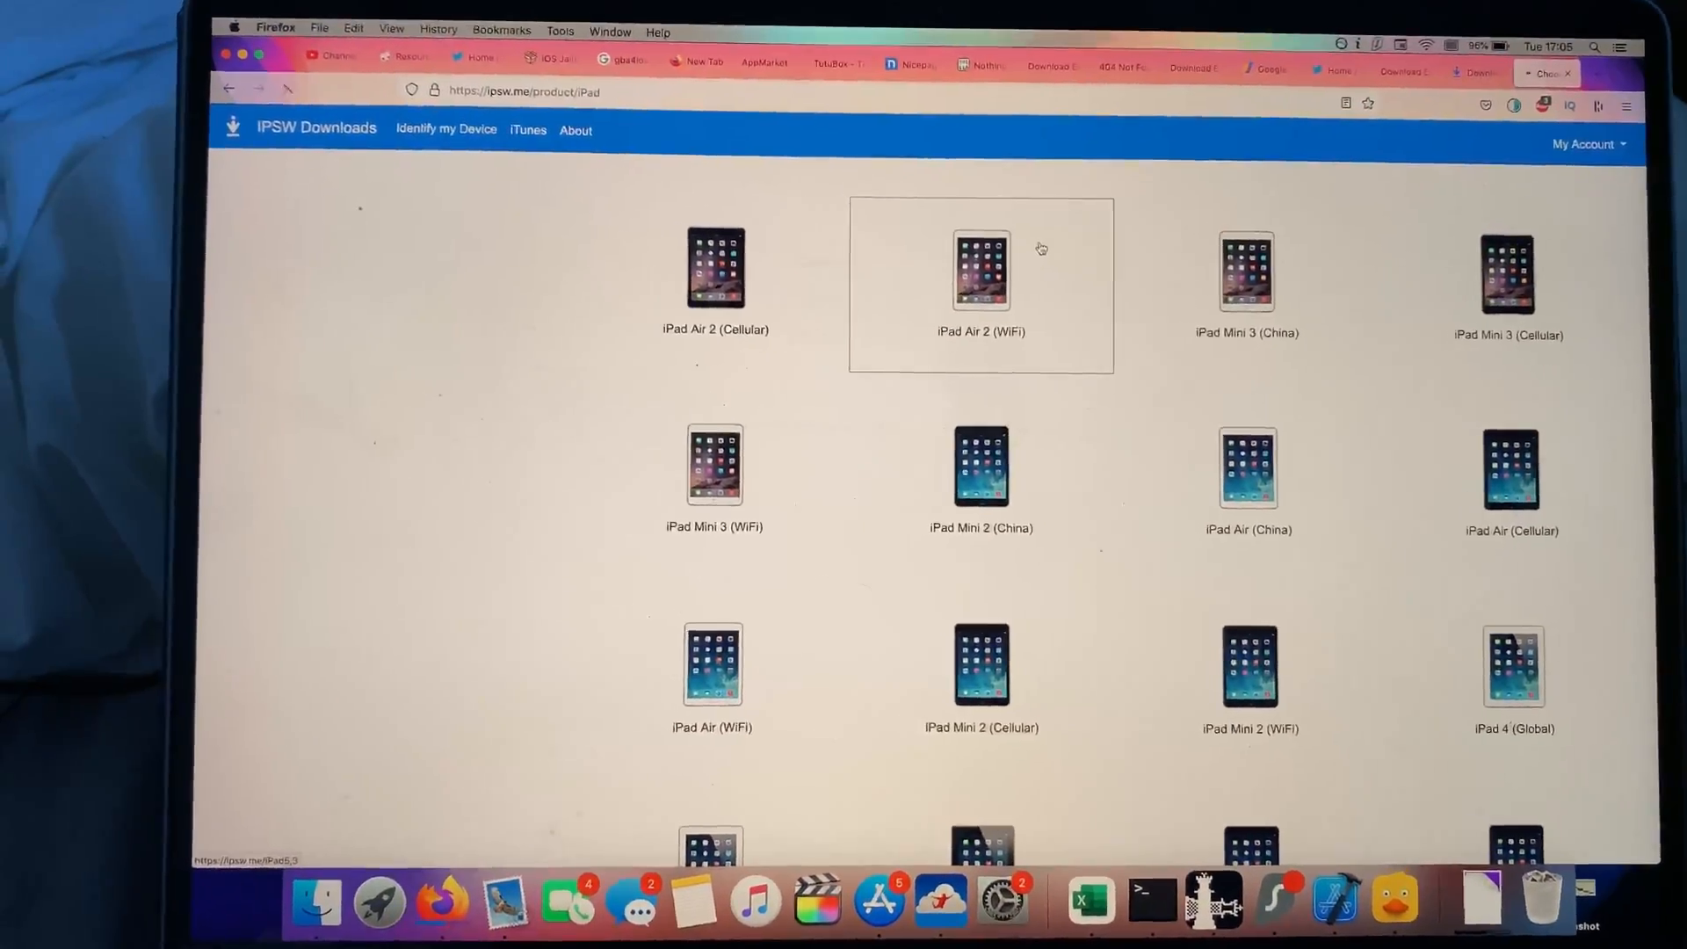
click(981, 269)
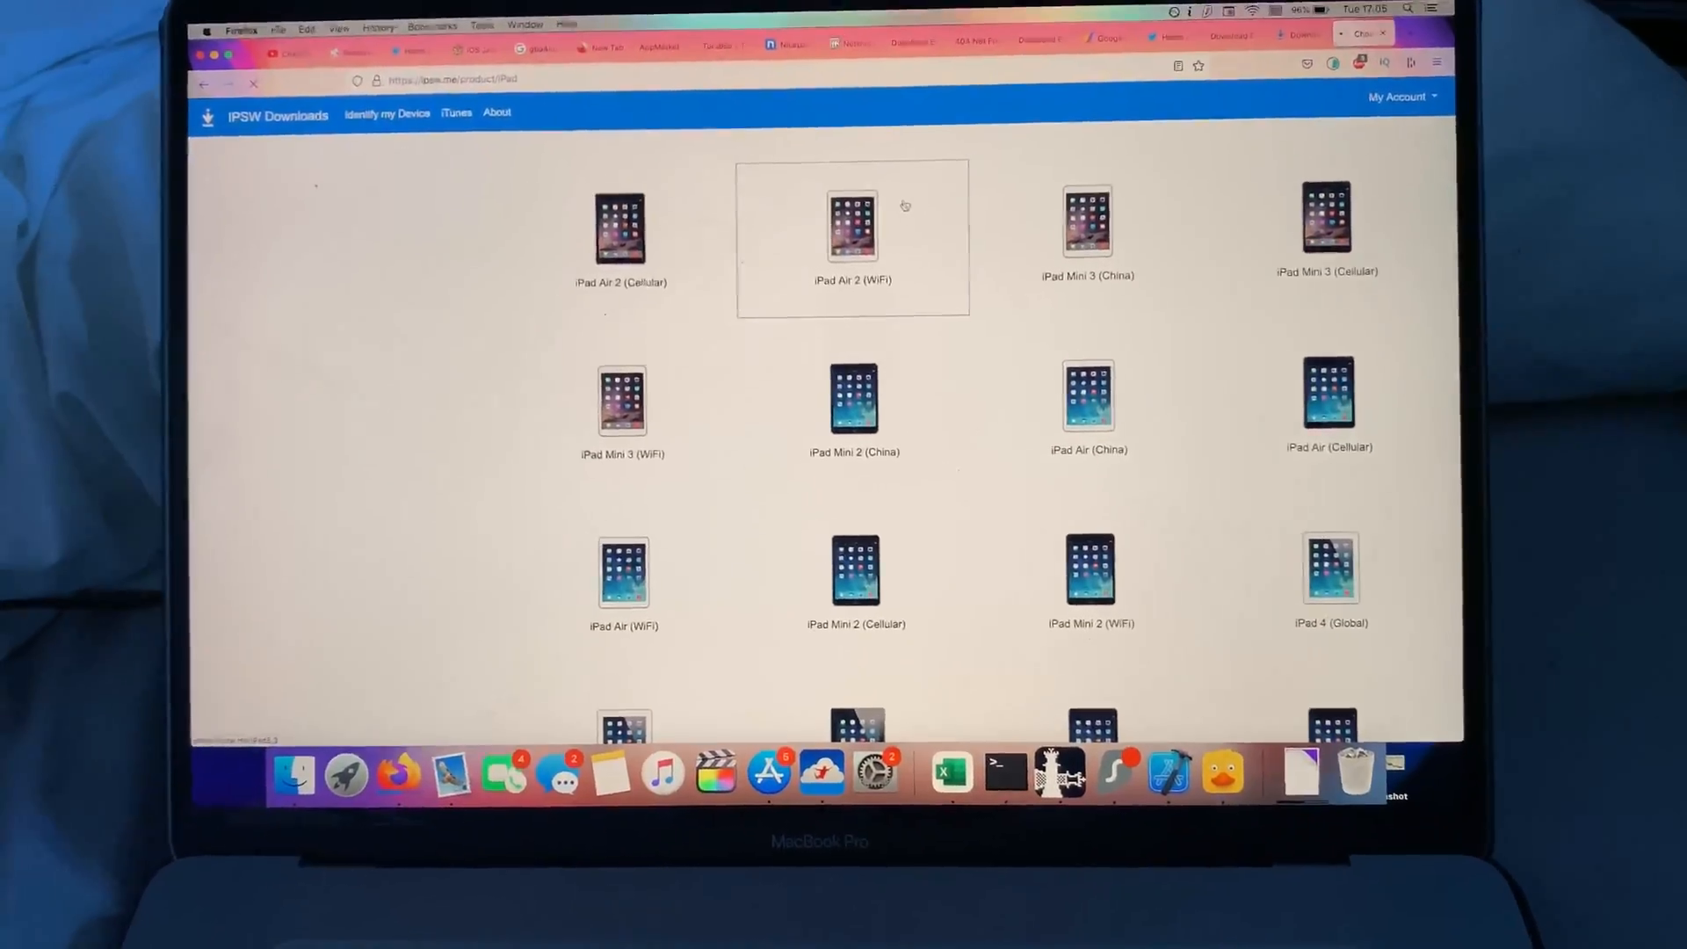
click(854, 226)
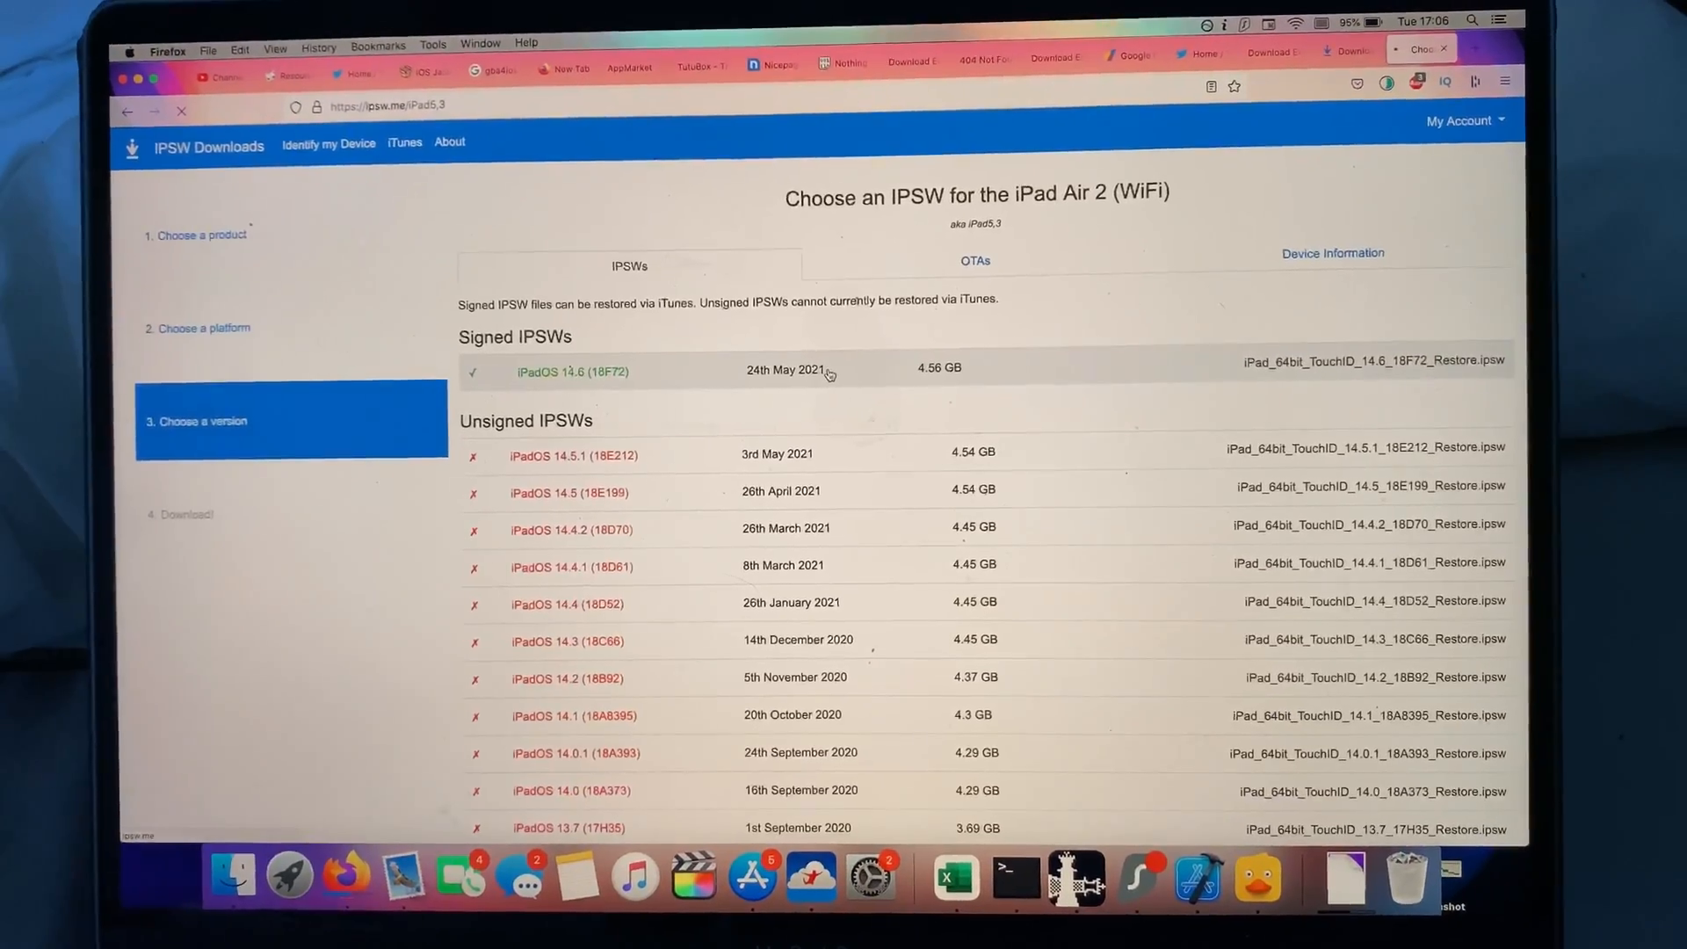
Step: Choose the signed iPadOS 14.6 (18F72) row to reach its 4.56 GB download page
click(573, 370)
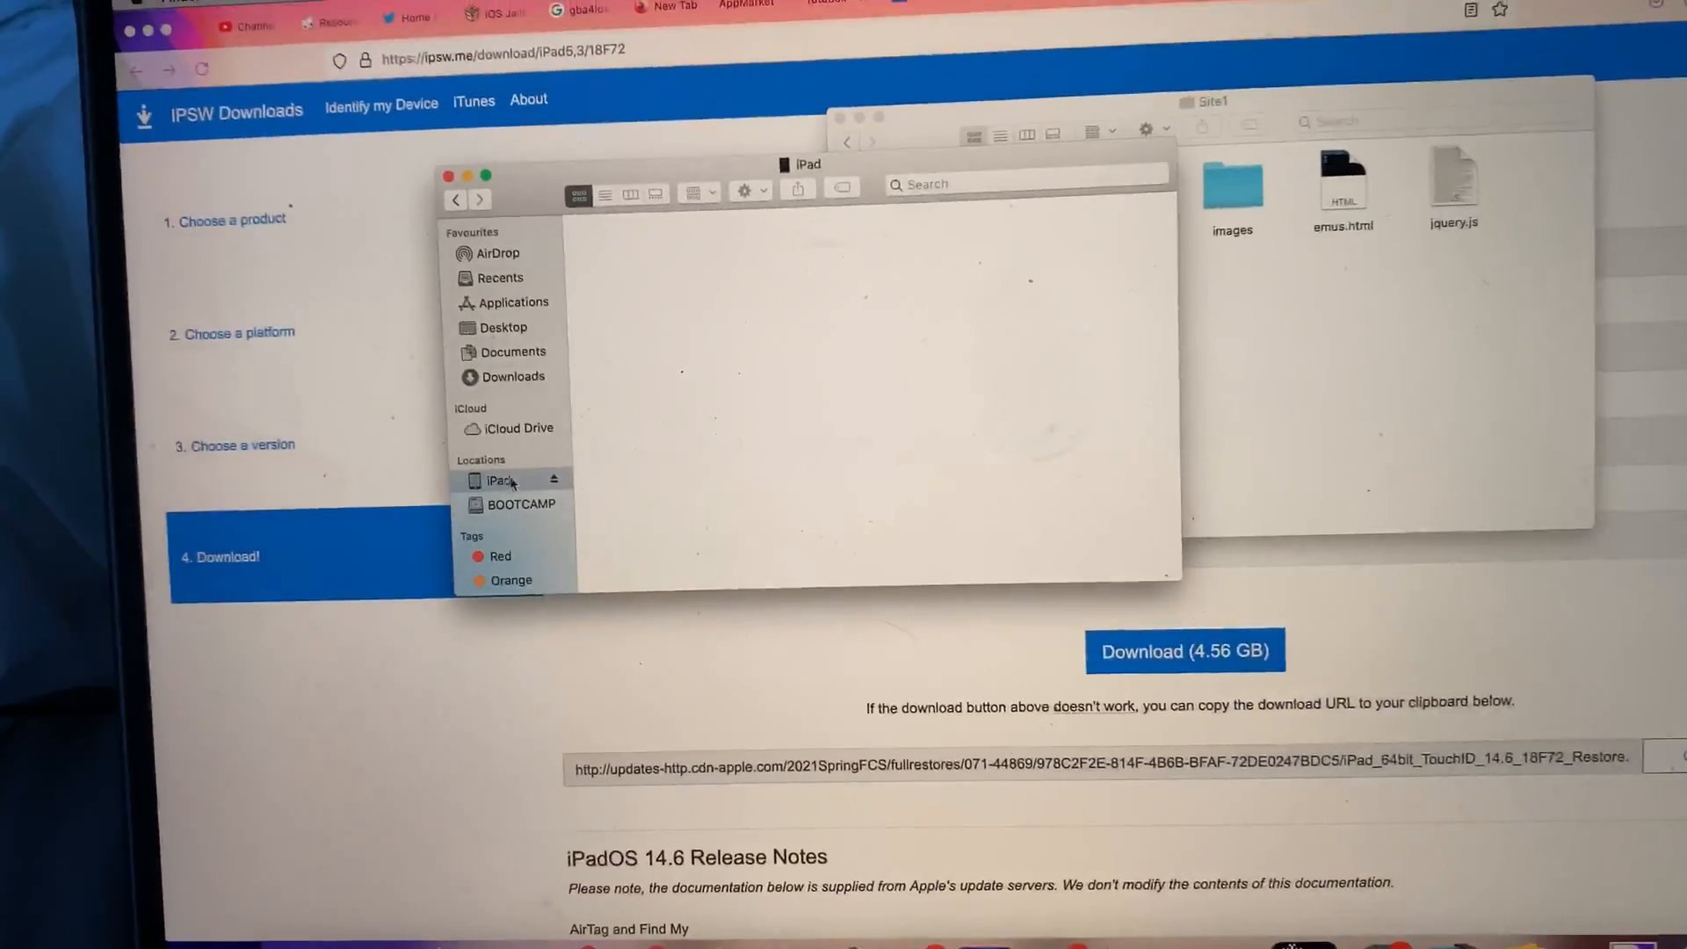
Step: Start choosing a software file for the connected iPad, browsing the Downloads folder
click(497, 480)
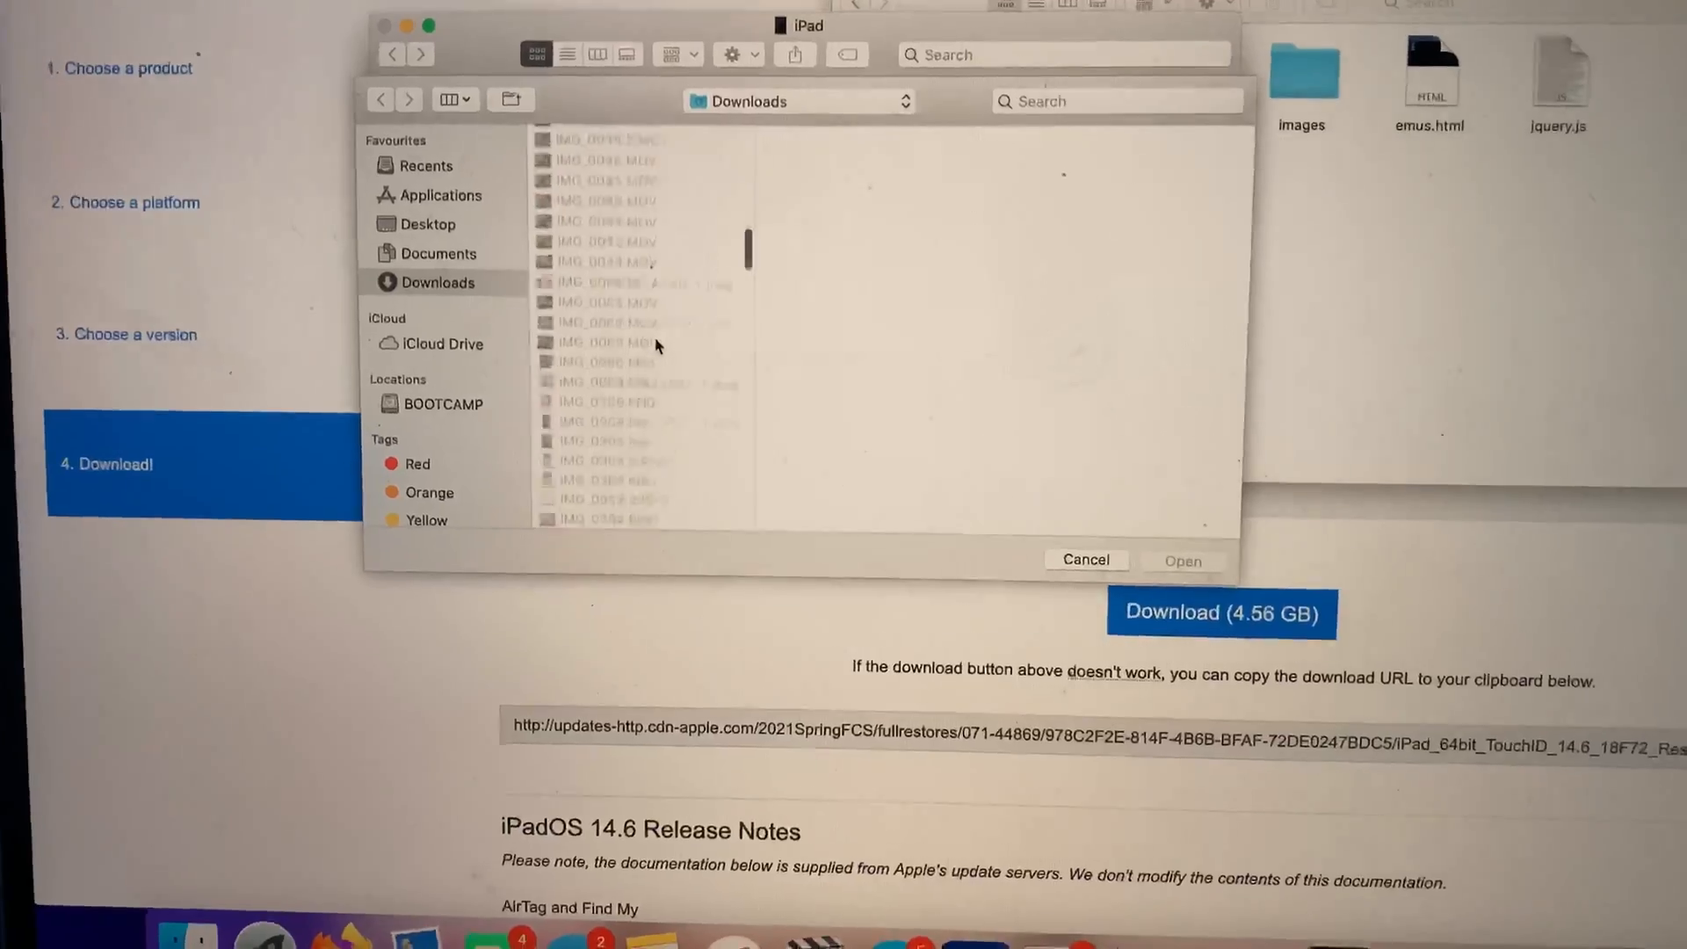
Step: Pick iPad_64bit_TouchID_14.6_18F72_Restore.ipsw in Downloads as the file to install
scroll(down, 3)
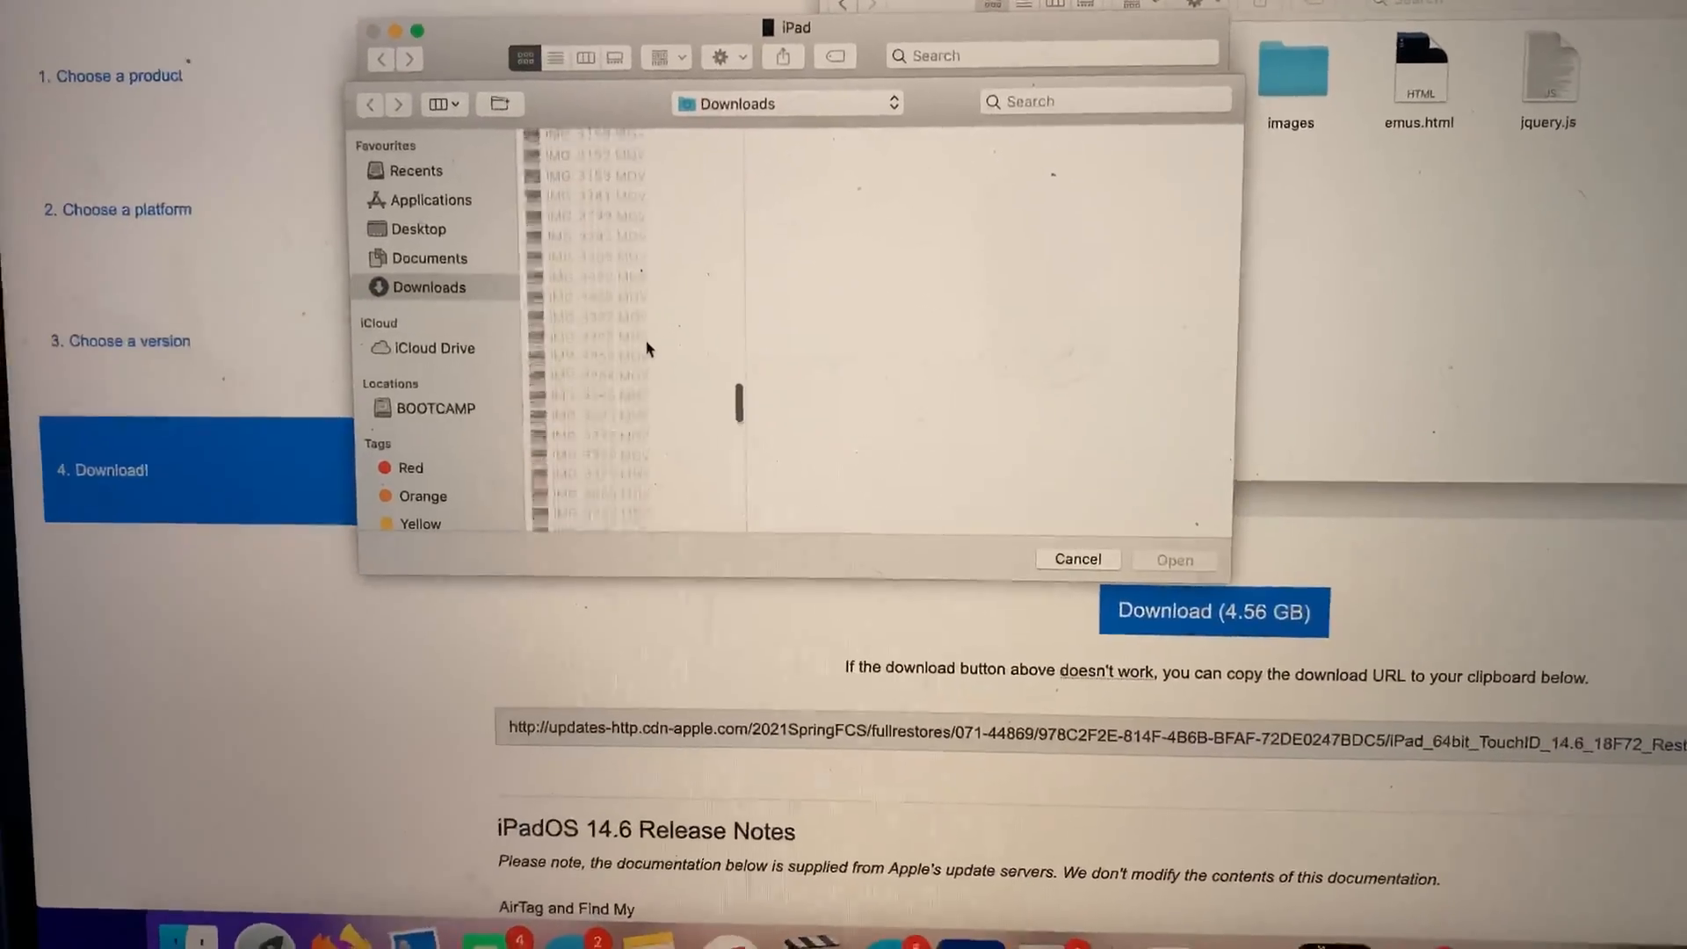
click(643, 267)
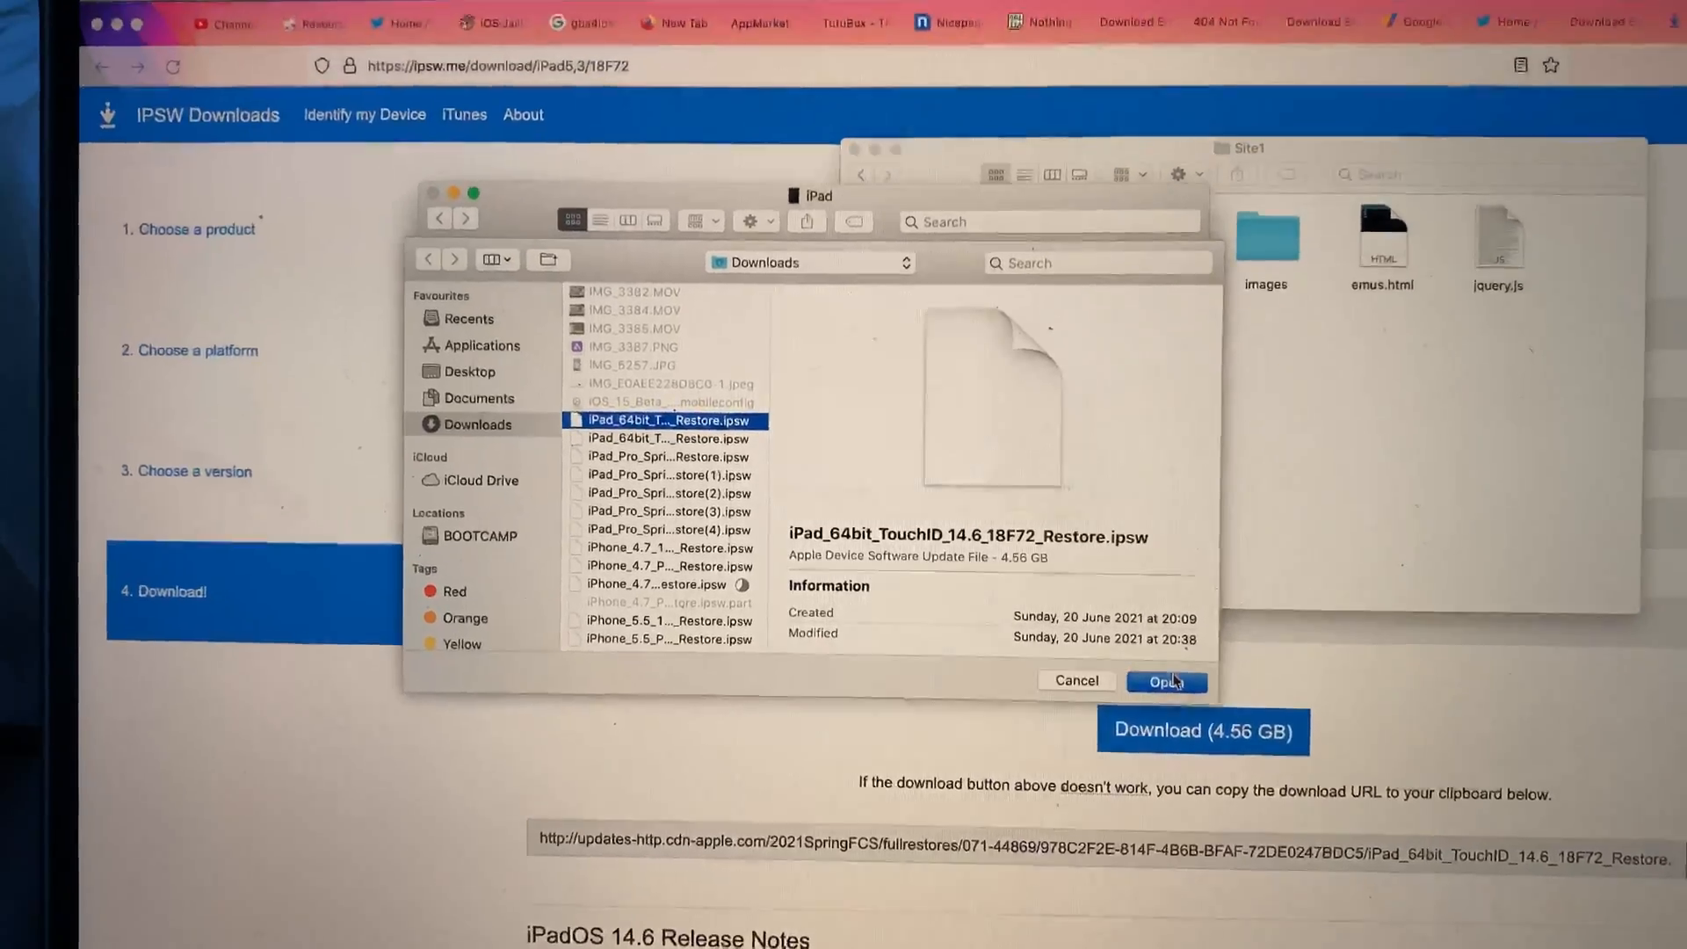
Step: Confirm the iPadOS 14.6 restore file and approve updating the iPad Air 2
click(1165, 682)
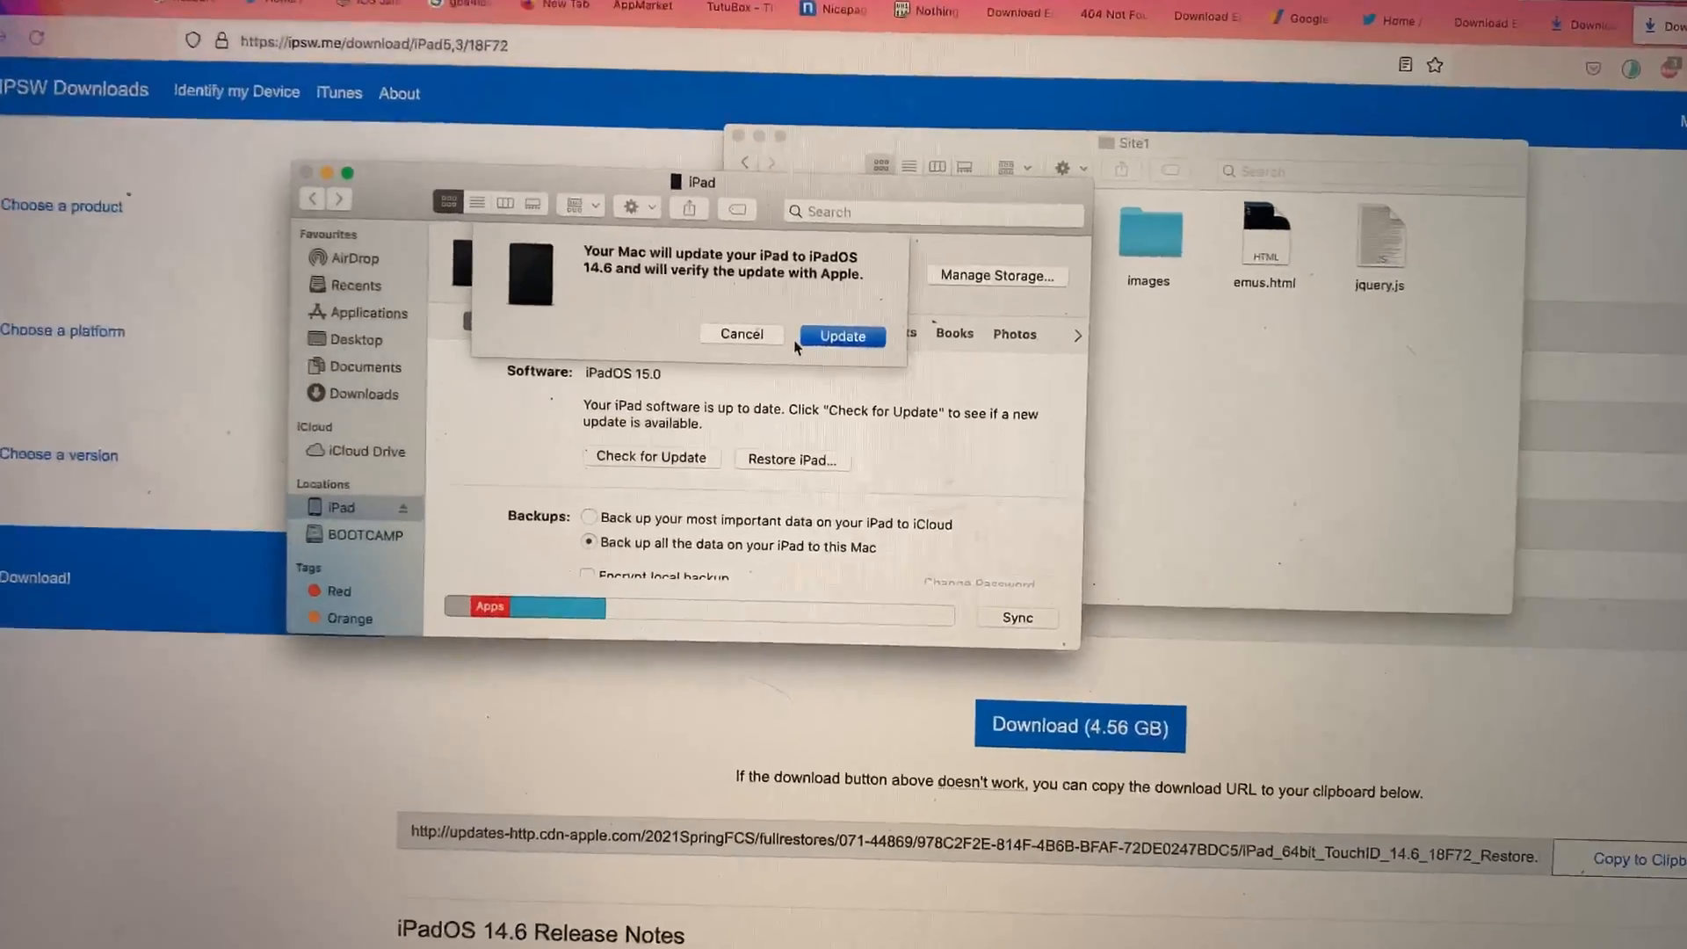
click(842, 333)
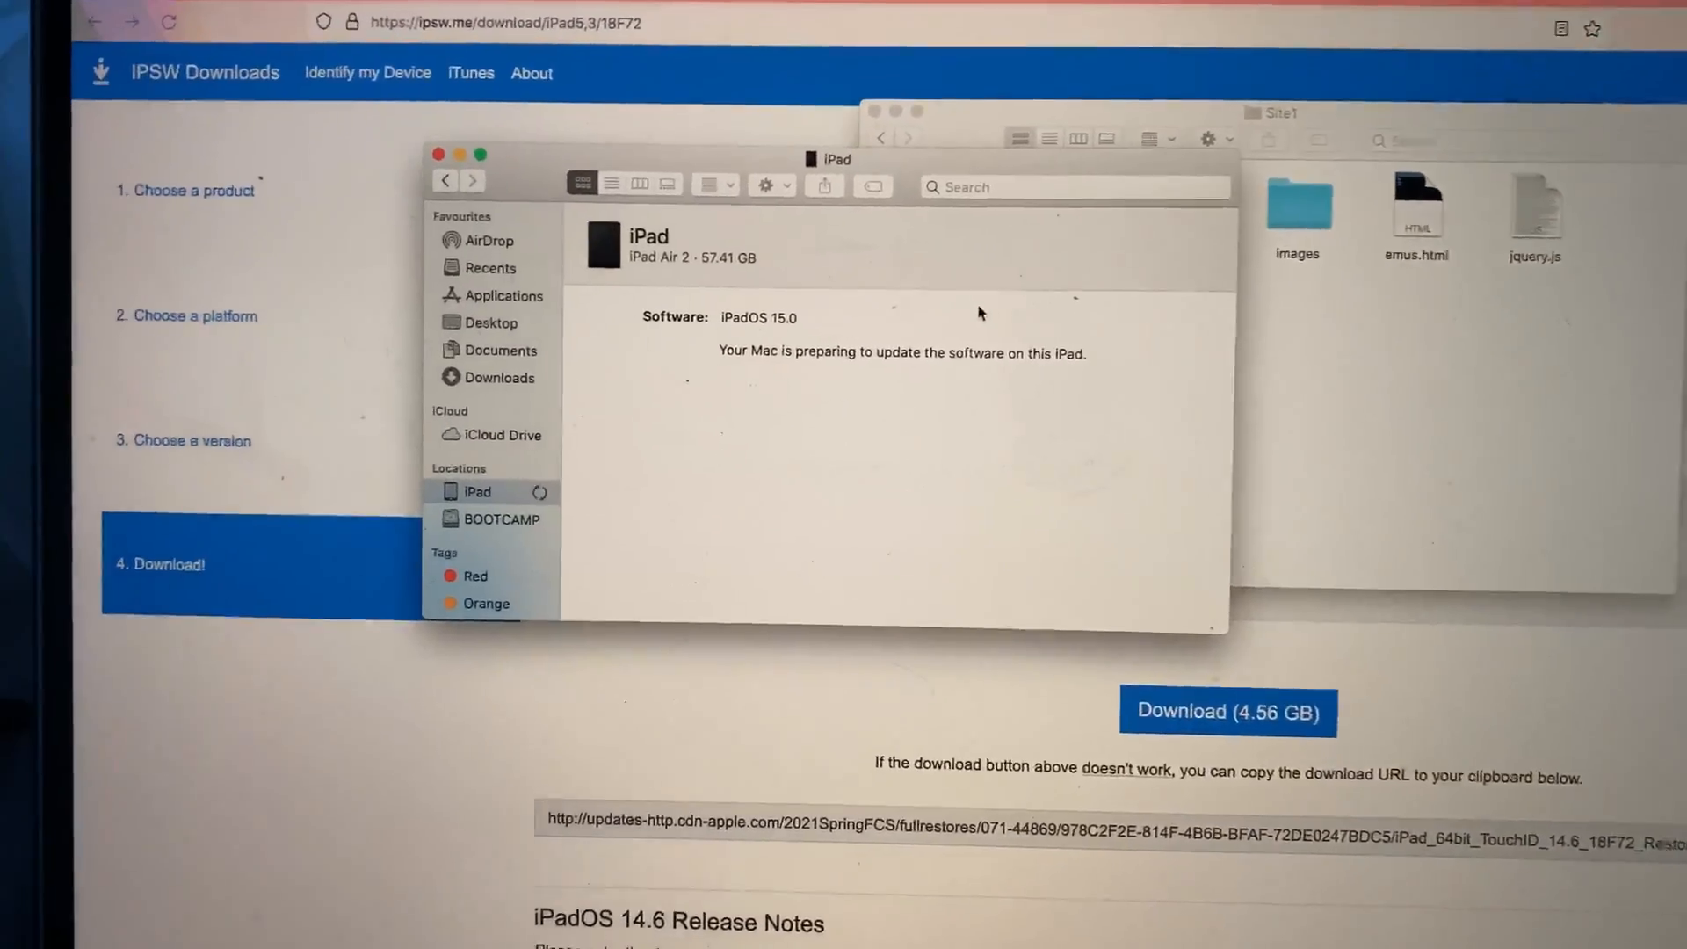